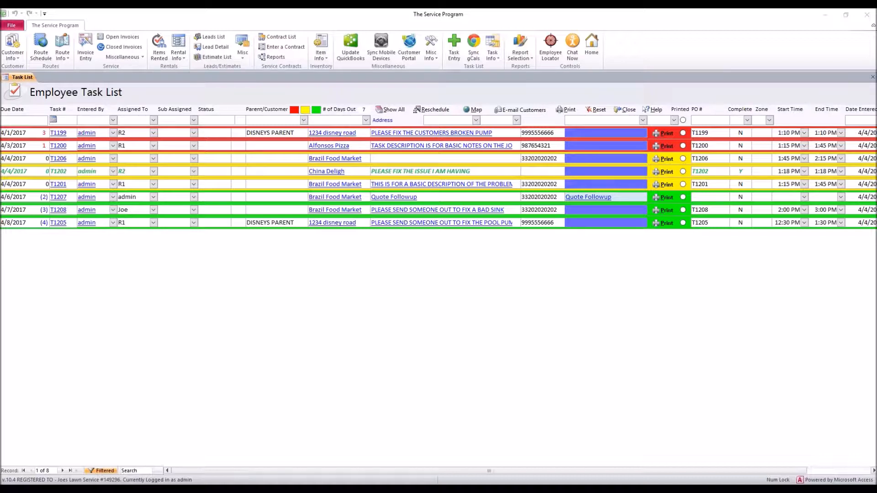
mouse_move(525, 191)
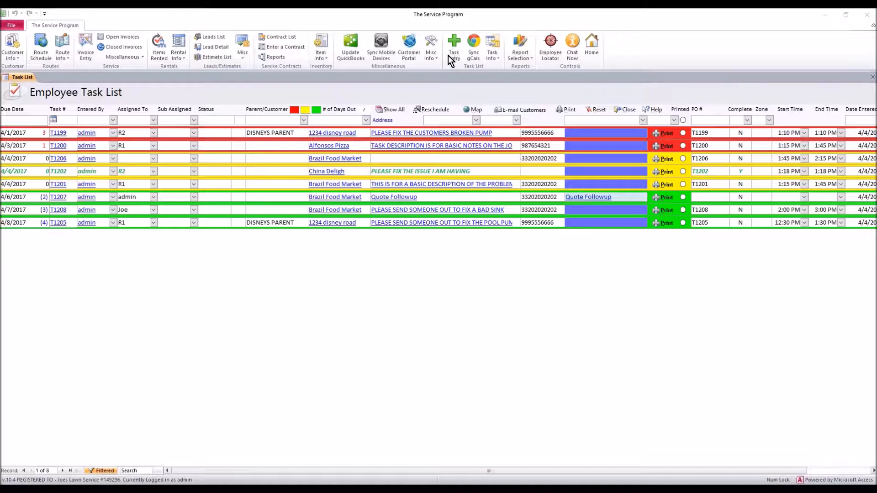
mouse_move(457, 49)
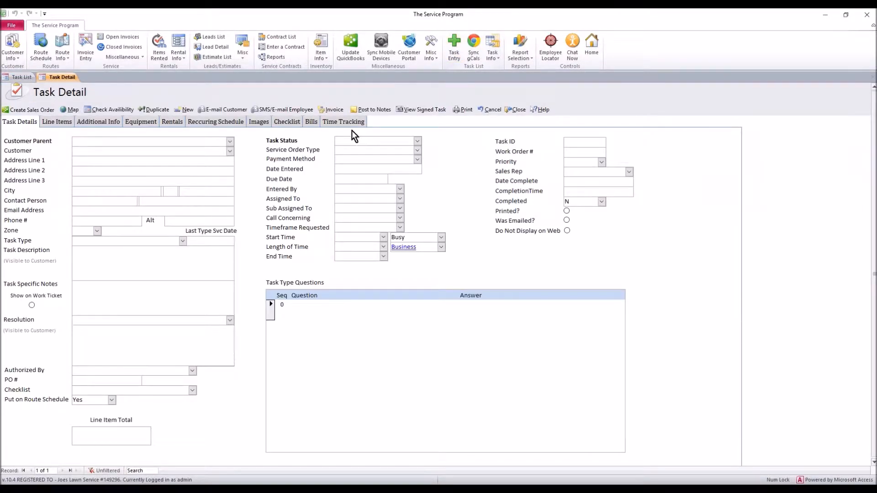
- Begin adding 'New Customer' as a customer not yet on file
left_click(229, 150)
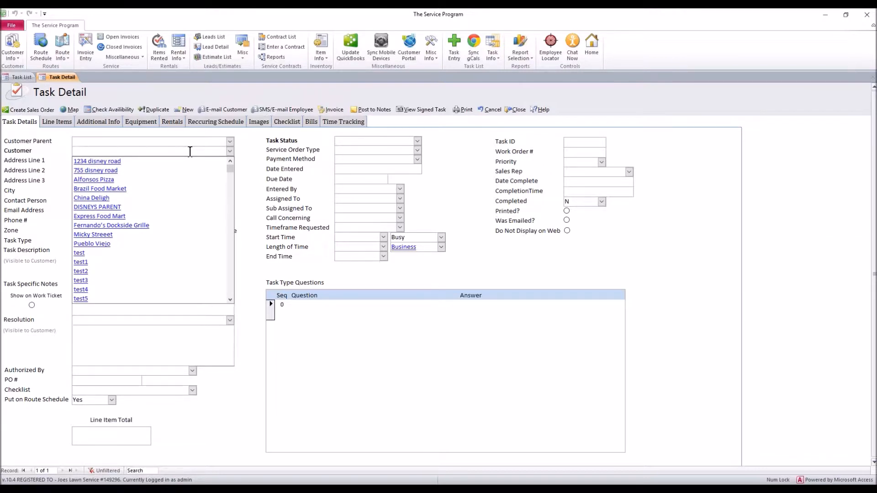
left_click(93, 151)
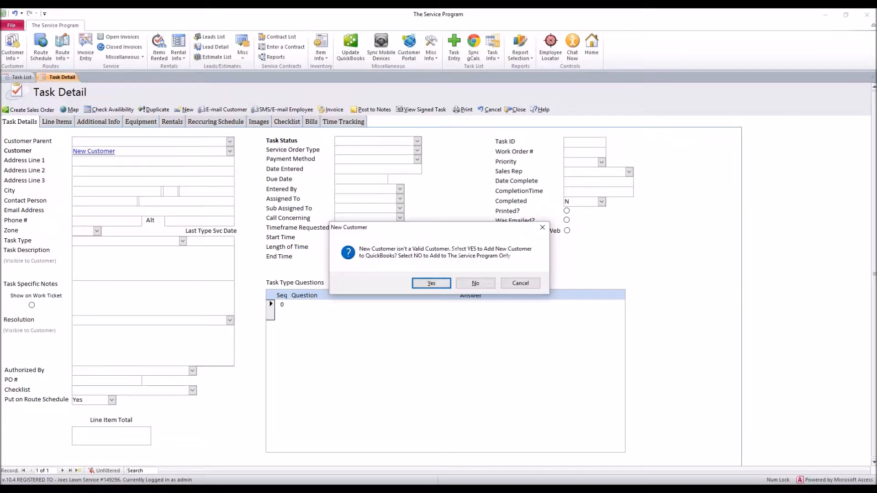
mouse_move(220, 188)
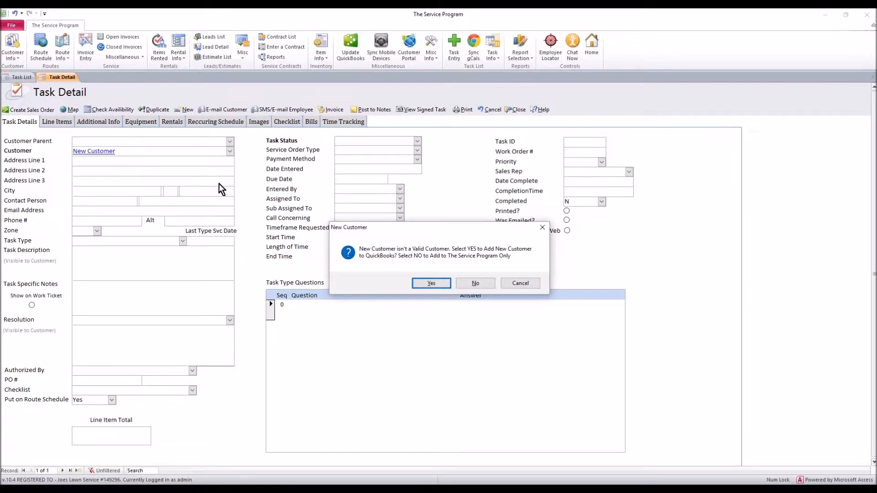
mouse_move(297, 174)
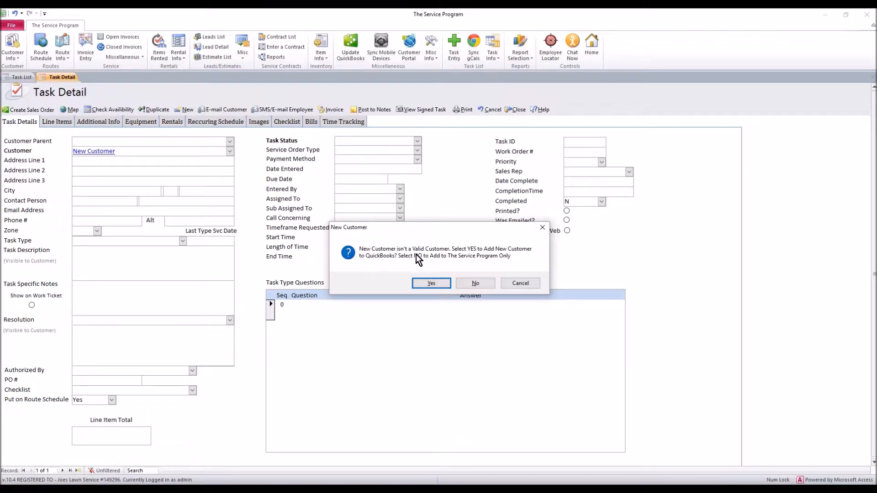
mouse_move(421, 262)
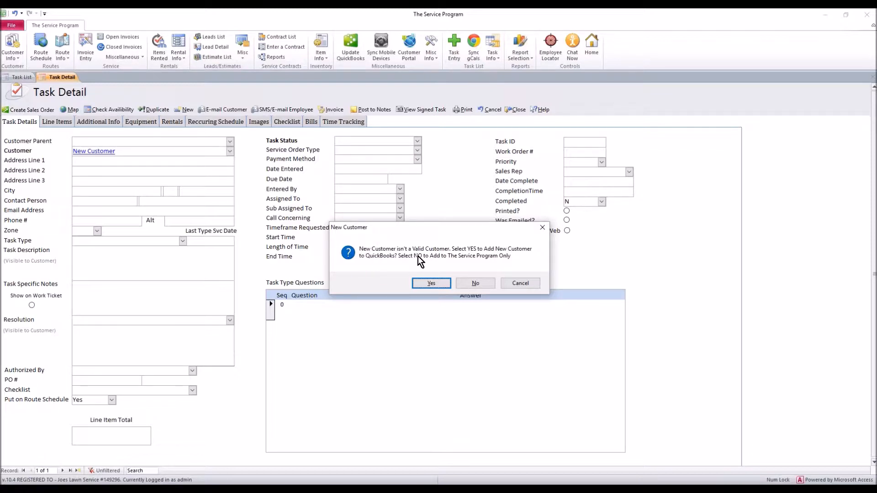
mouse_move(247, 189)
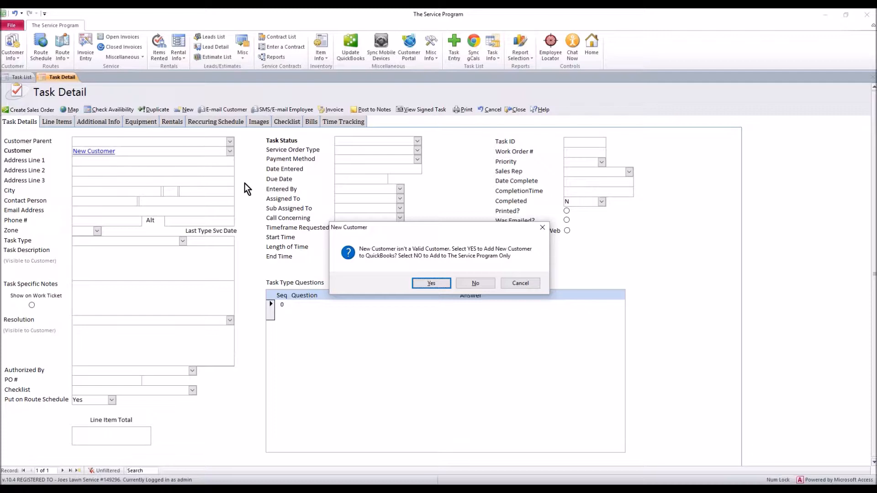
mouse_move(518, 268)
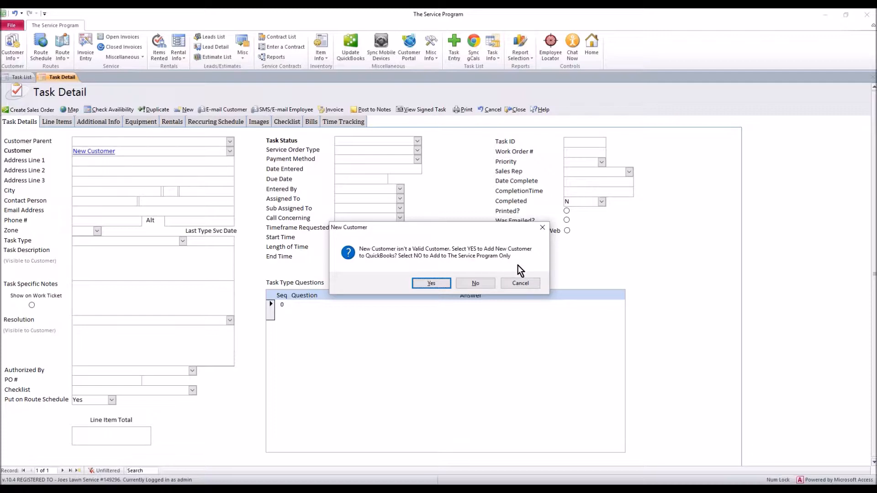
mouse_move(488, 261)
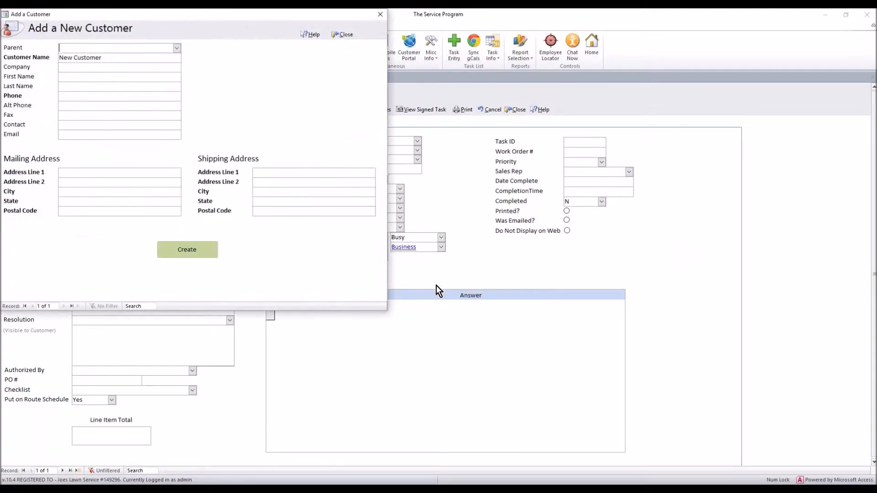
left_click(114, 57)
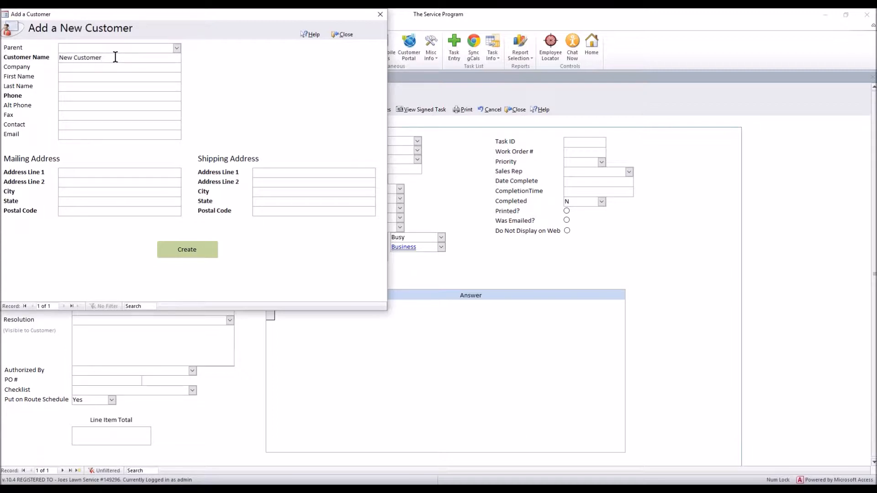
type("in Florida")
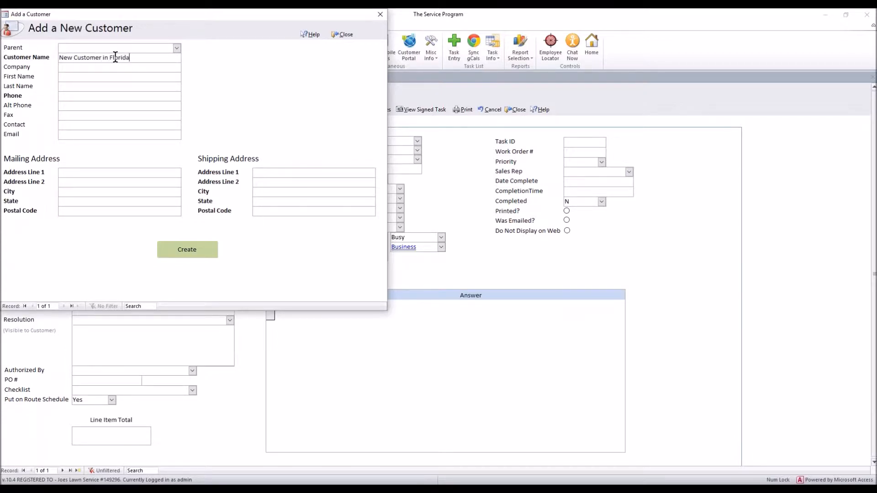
triple_click(92, 58)
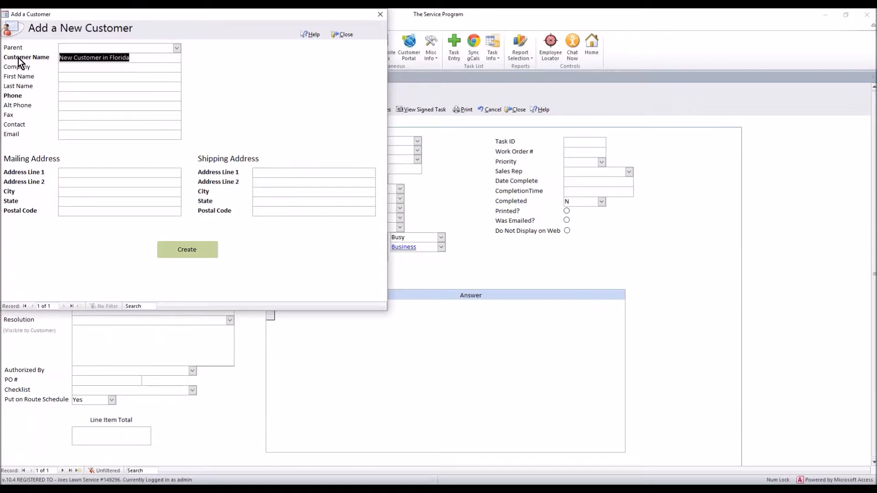
mouse_move(22, 104)
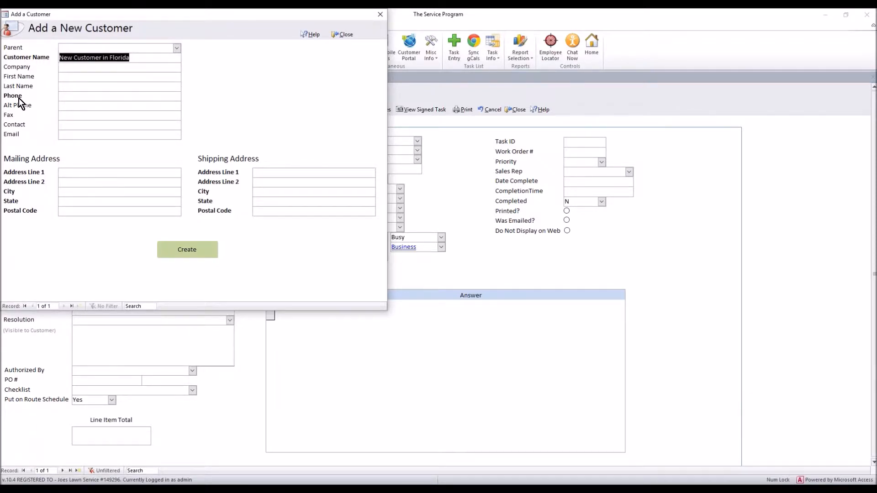
mouse_move(37, 117)
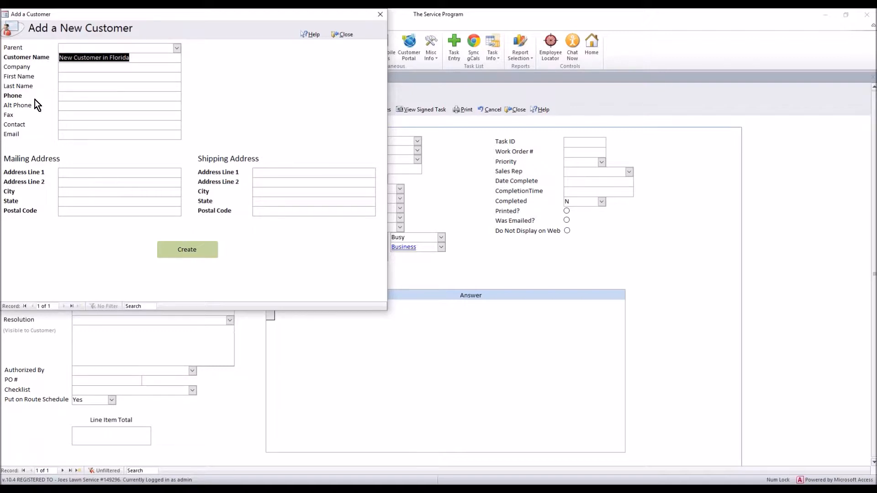
mouse_move(78, 101)
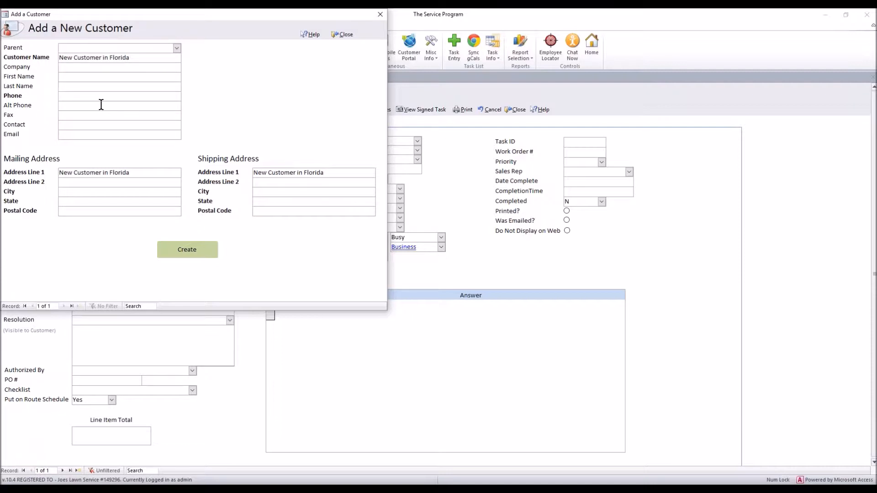
type("6549873211")
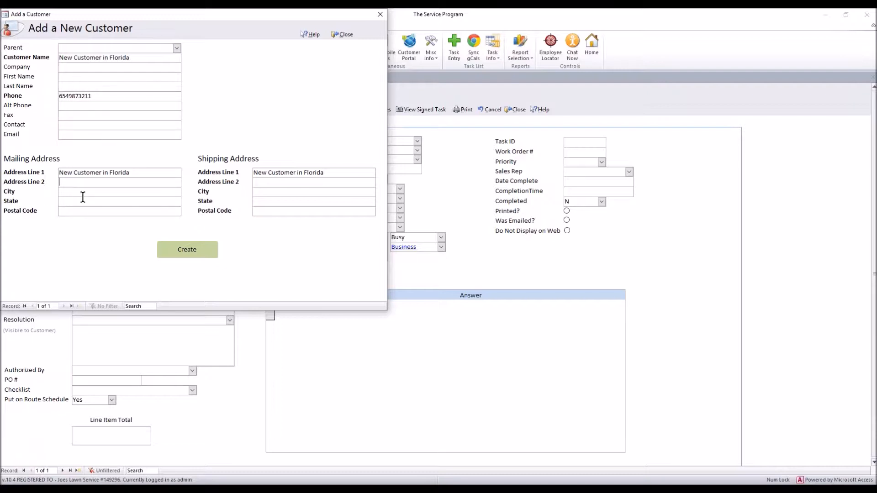
- Enter addresses 123 Basic Road and 233 whatev, wpb, fl, and create the customer
type("123")
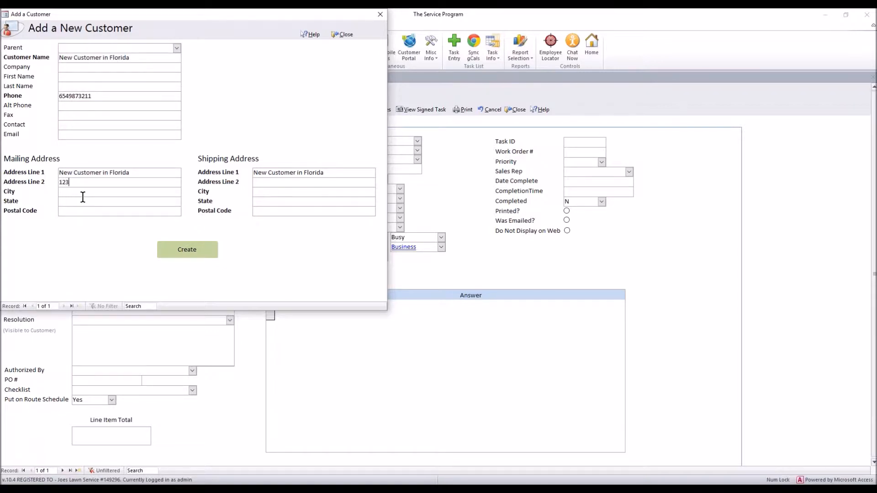
type("Basic")
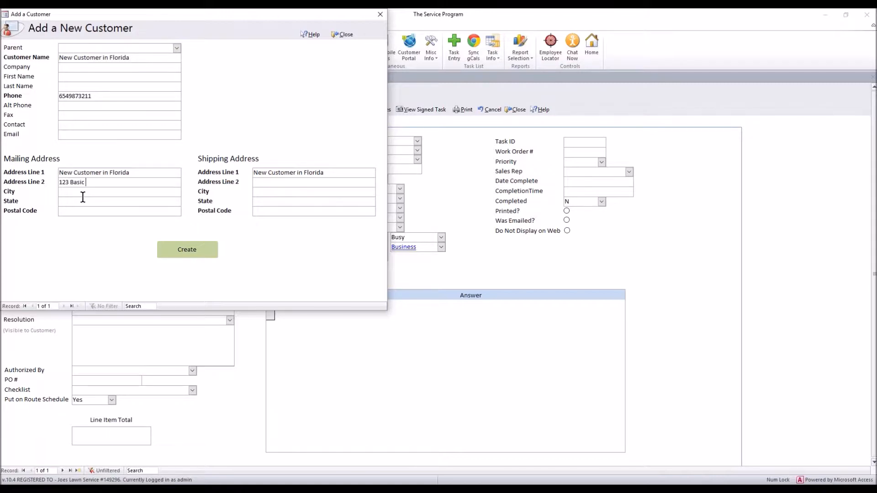
type("Road")
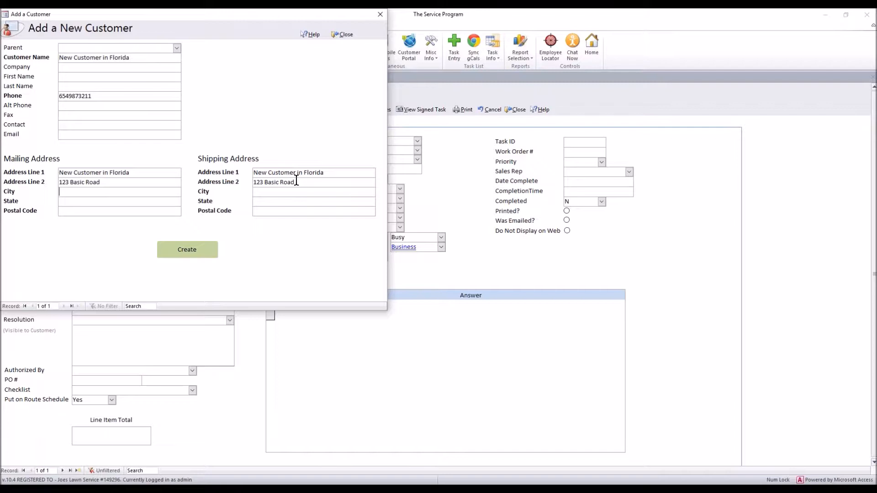
triple_click(273, 182)
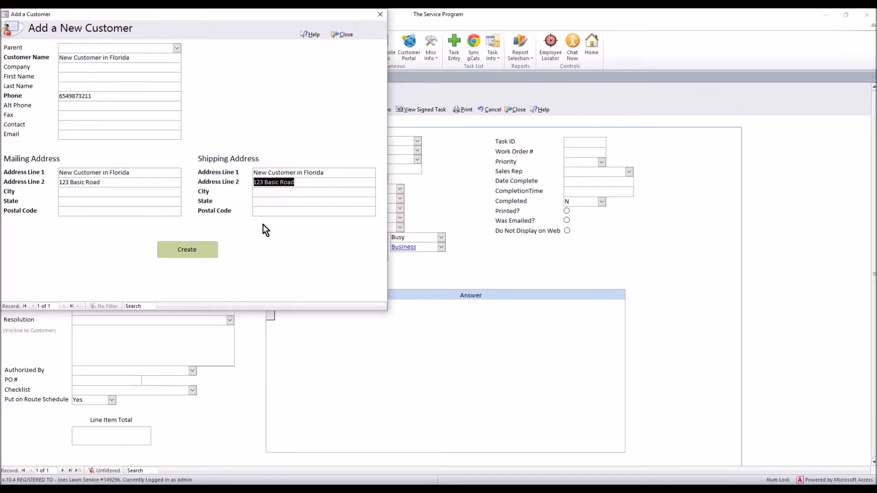
type("233 whatever else")
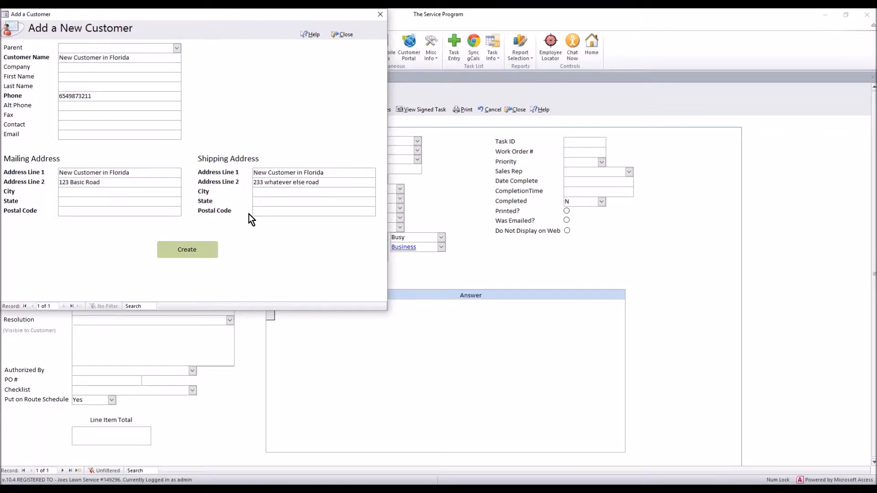
type("wpb")
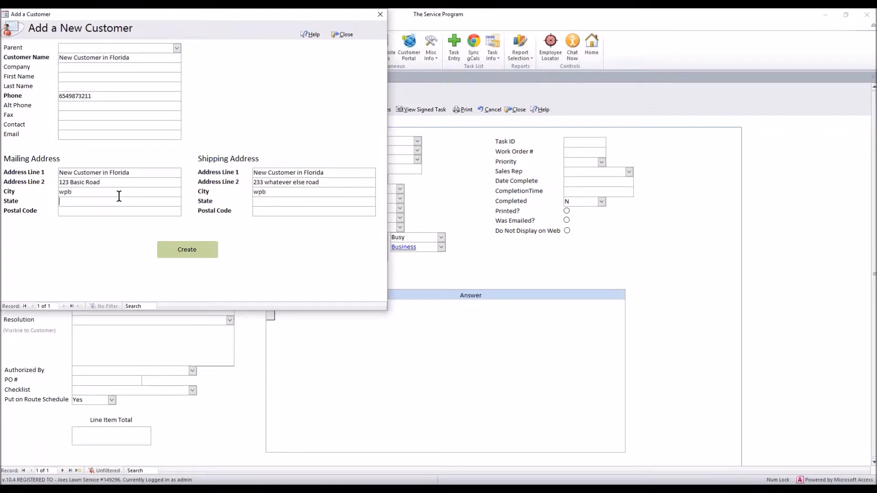
type("fl")
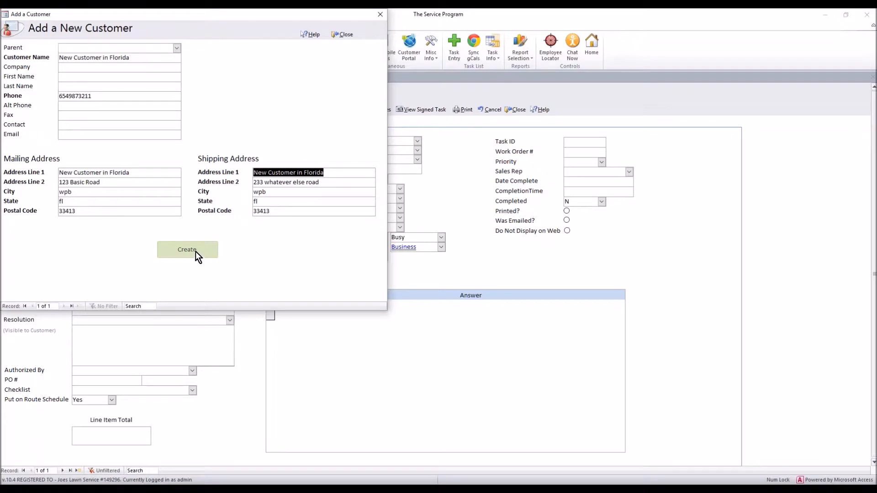
left_click(187, 249)
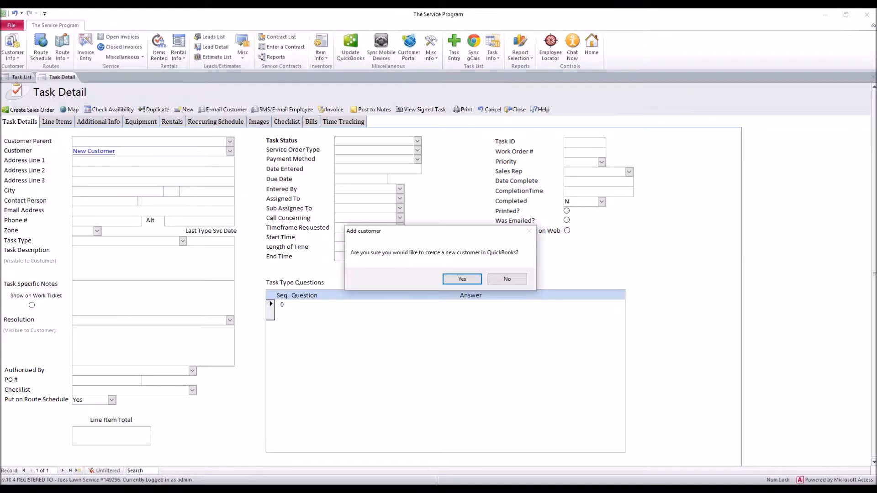
mouse_move(438, 290)
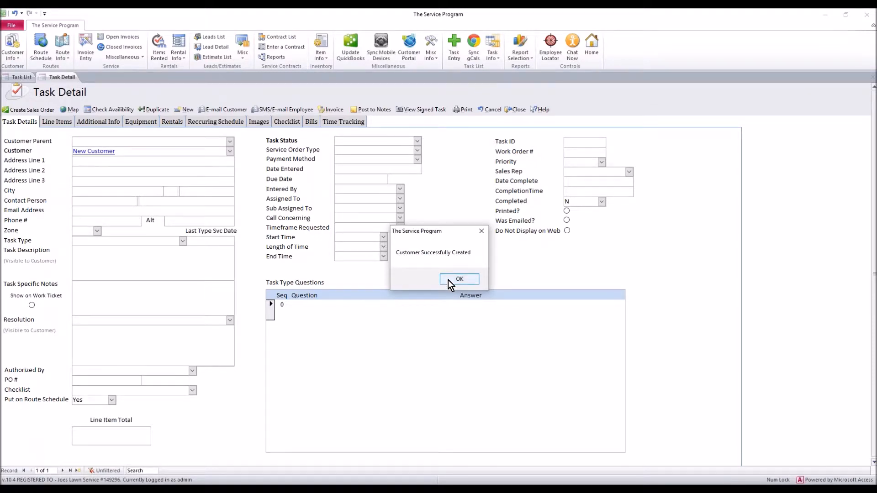
- Acknowledge that New Customer in Florida was created successfully
left_click(459, 279)
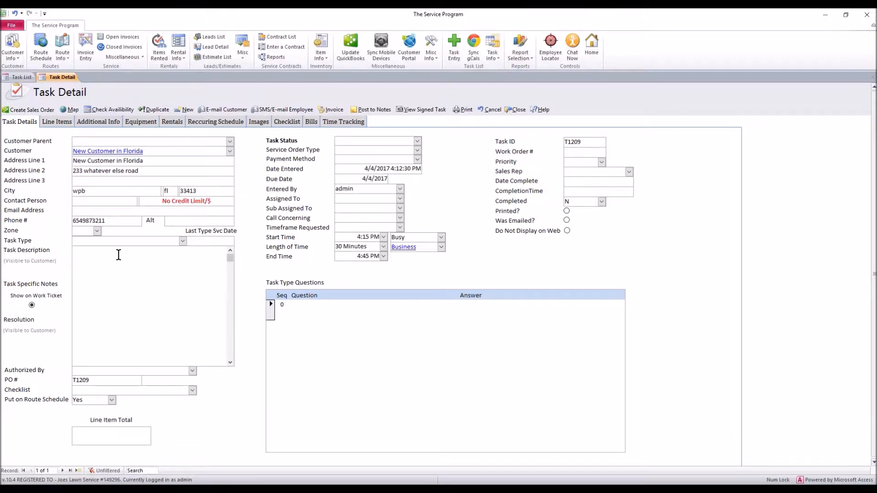
- Enter TEST as the task description and close task T1209
type("TEST")
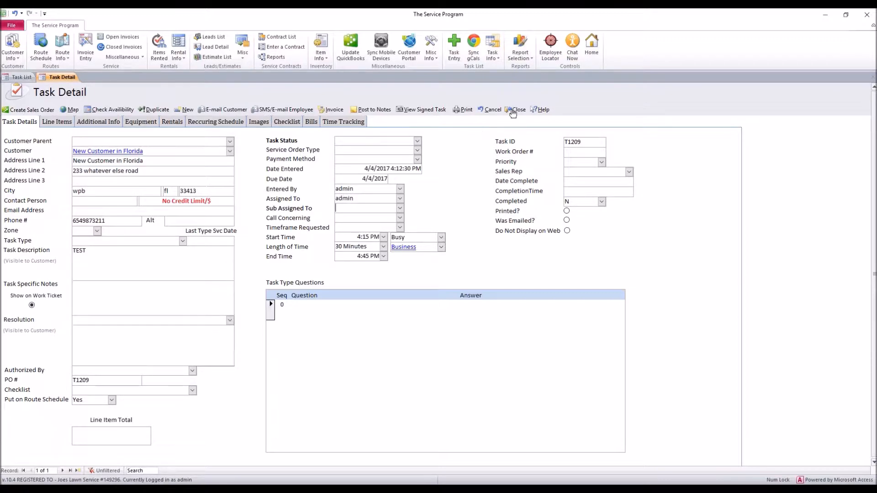
left_click(517, 109)
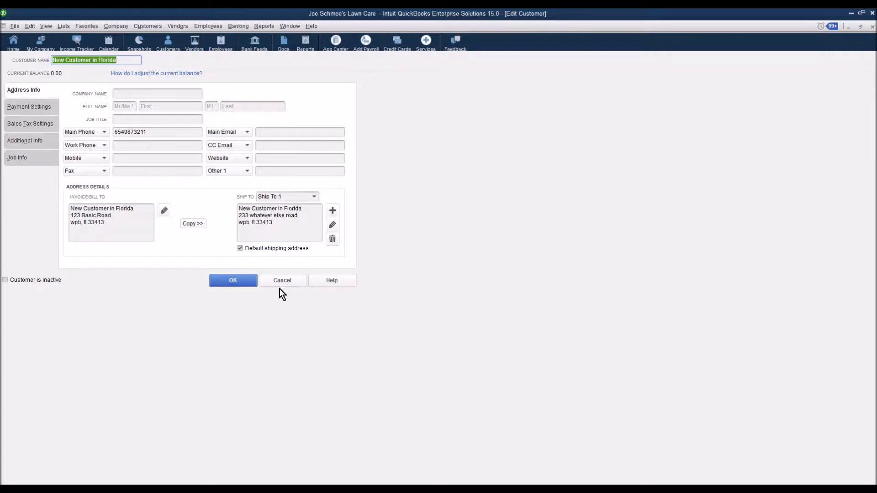
mouse_move(283, 280)
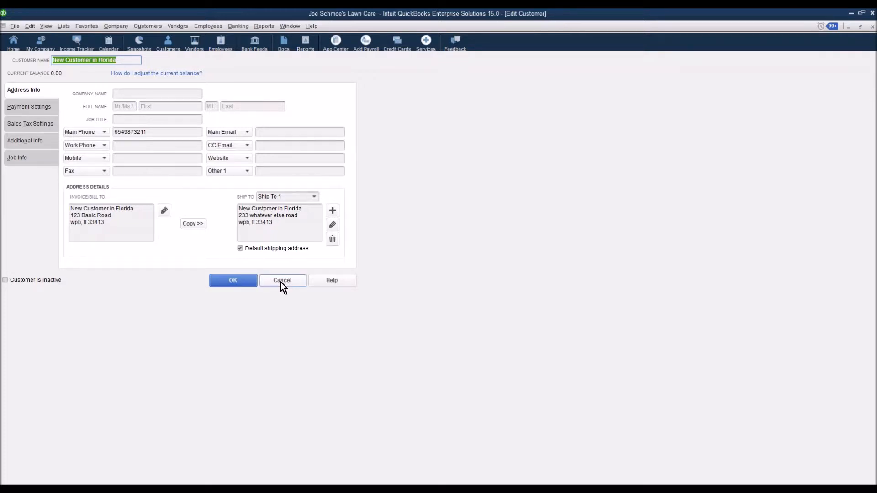
- Review New Customer in Florida's details and Joes Sales Tax settings, then close the record
left_click(282, 281)
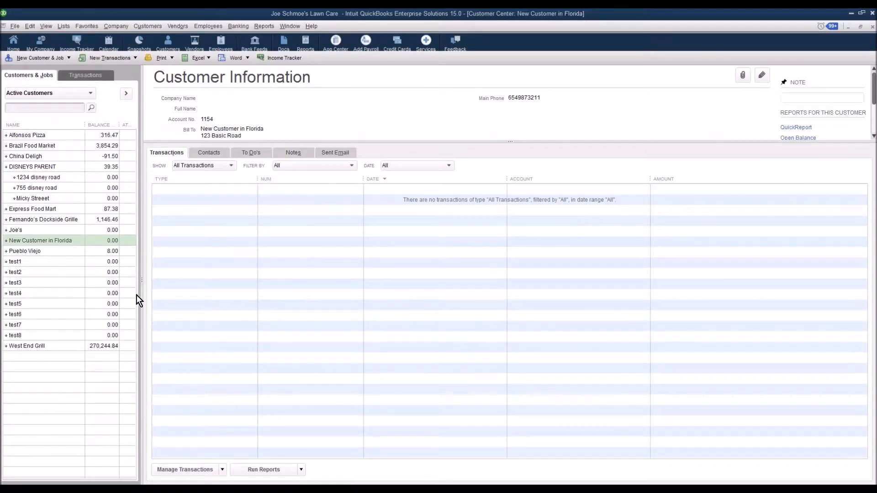
left_click(762, 75)
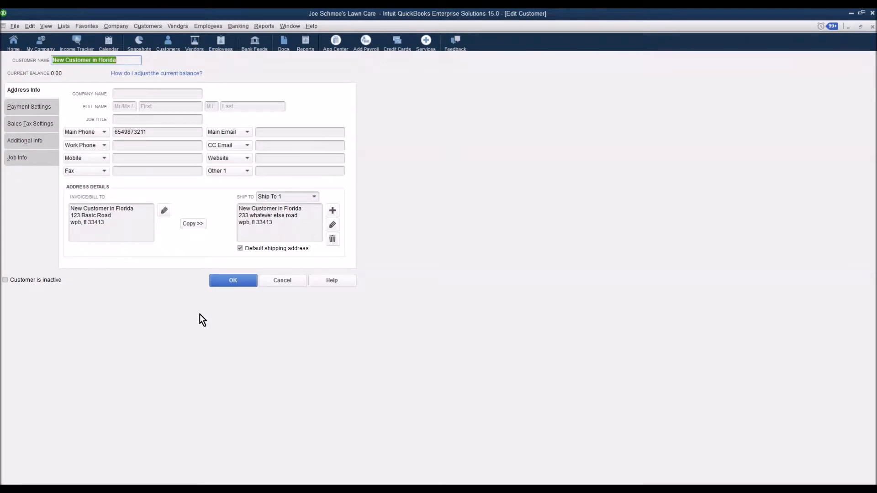
mouse_move(38, 128)
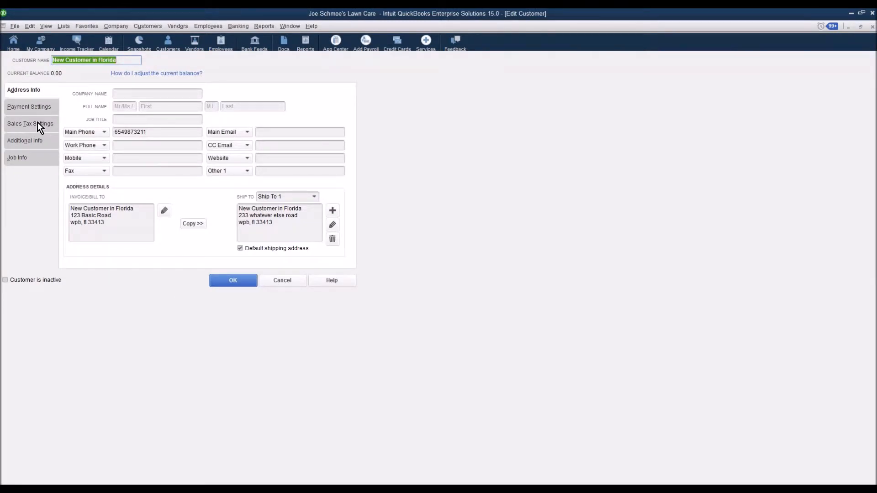
left_click(30, 124)
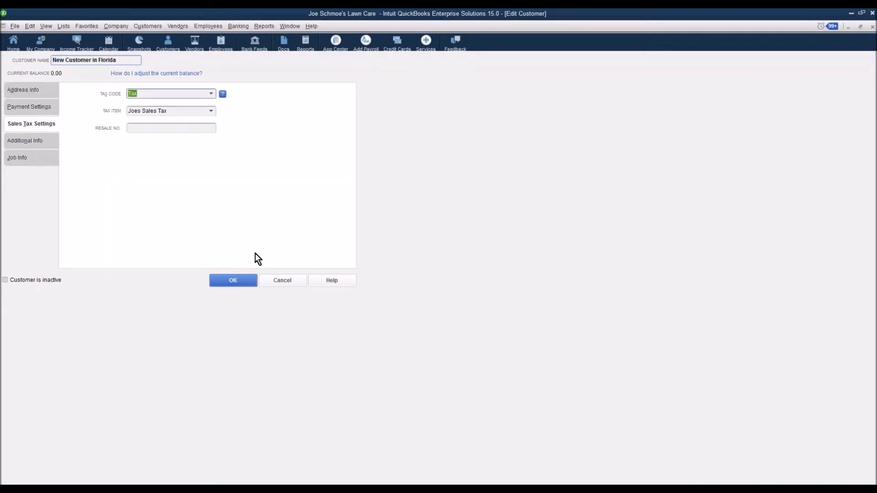
left_click(233, 280)
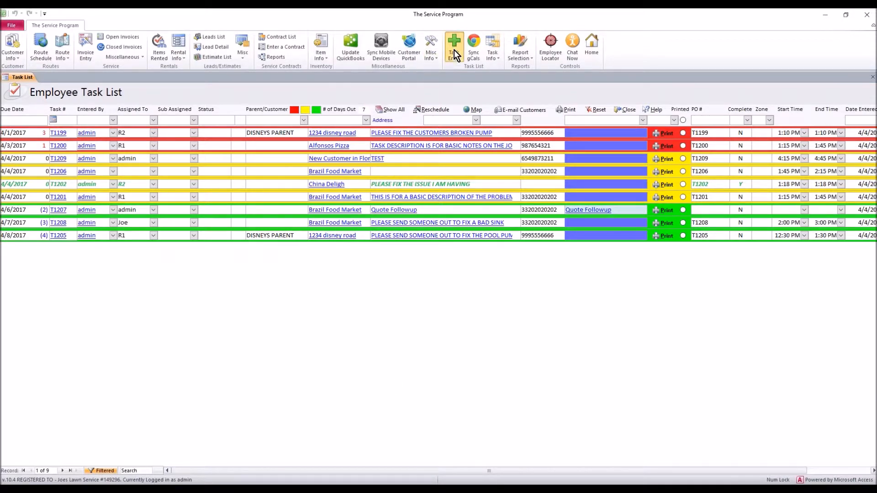
left_click(453, 41)
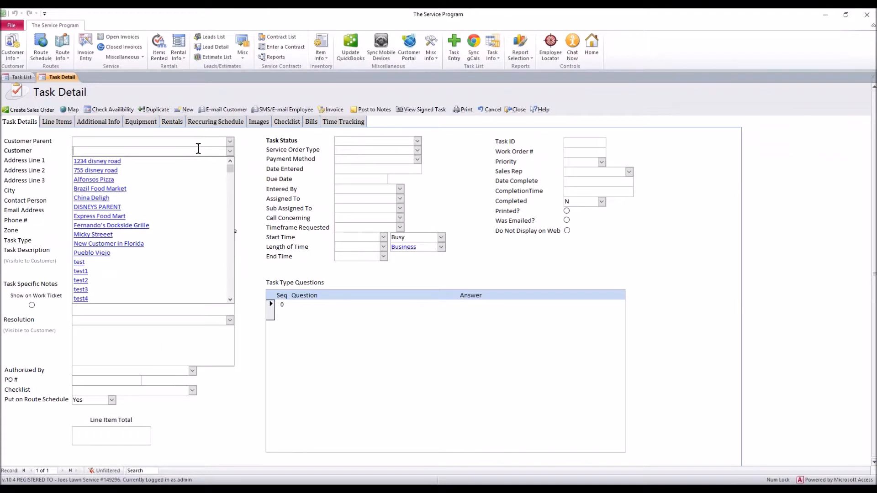
type("Rick Rickerson")
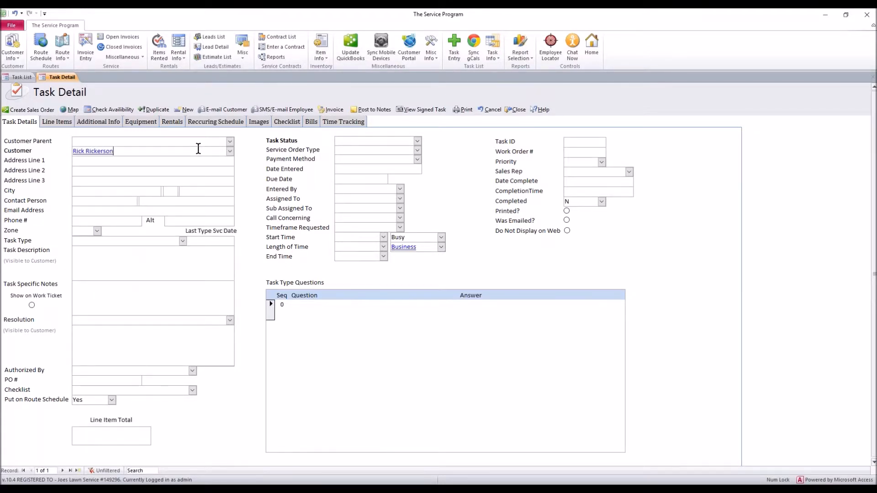
mouse_move(214, 163)
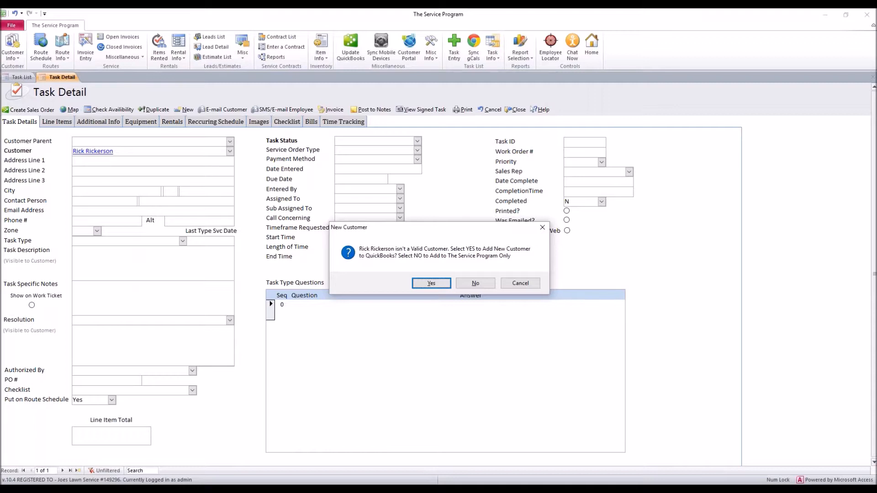
mouse_move(241, 191)
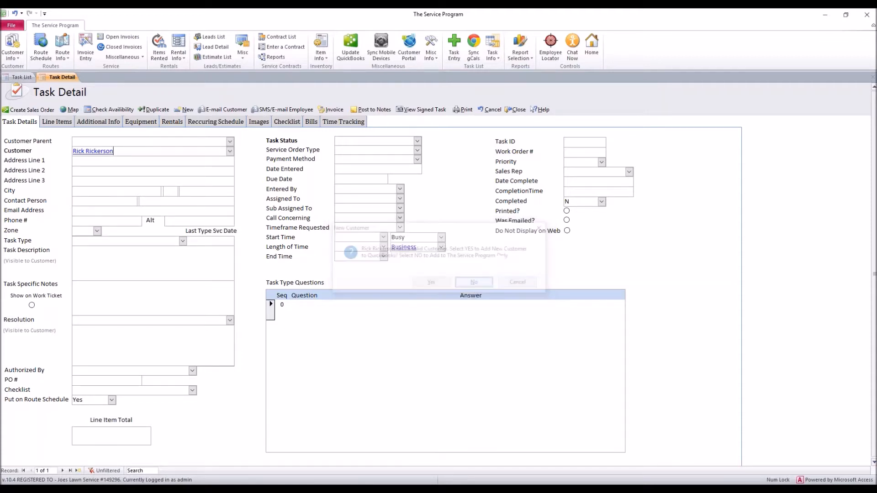
- Enter Rick Rickerson's address: 899 this rd, wpb, zip 34983
left_click(474, 282)
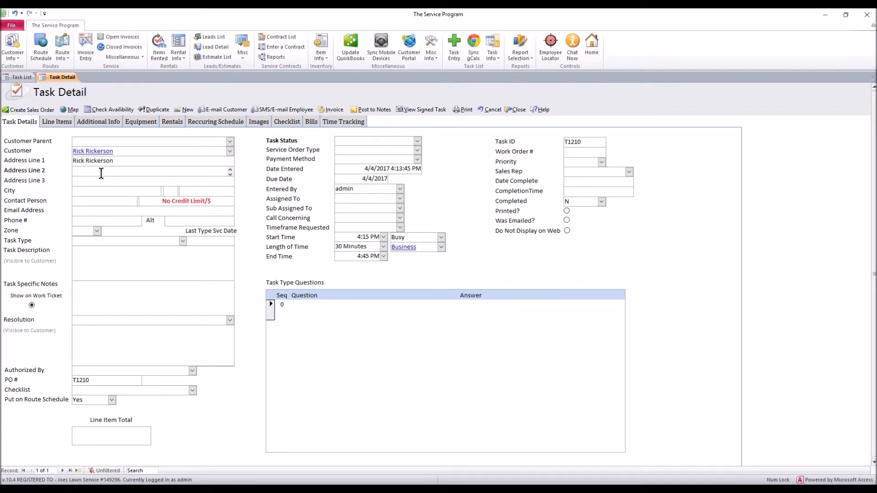
type("899 this rd")
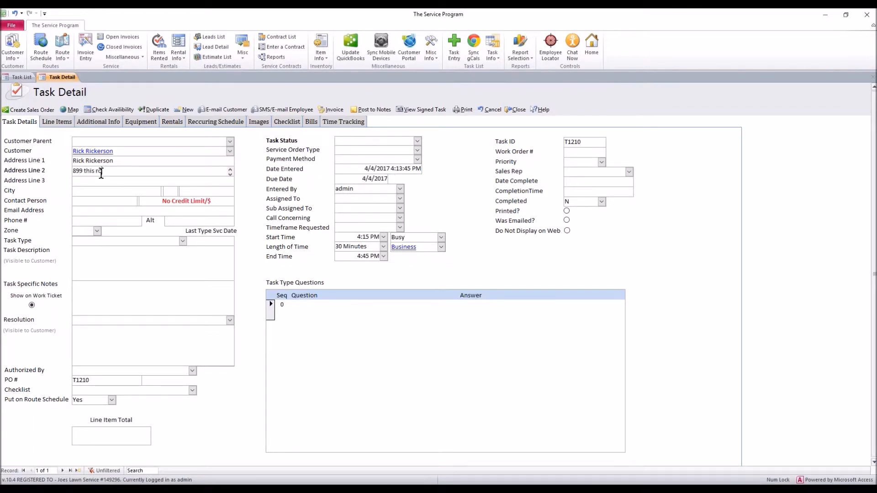
left_click(96, 190)
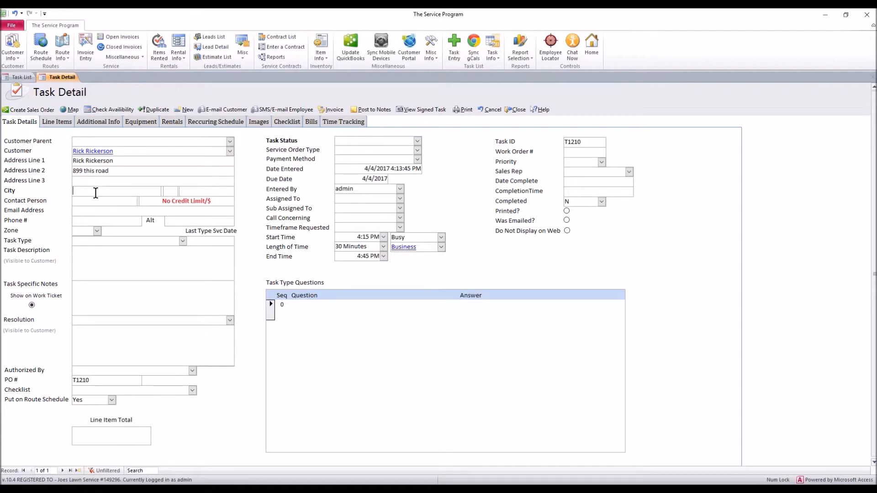
type("wpb")
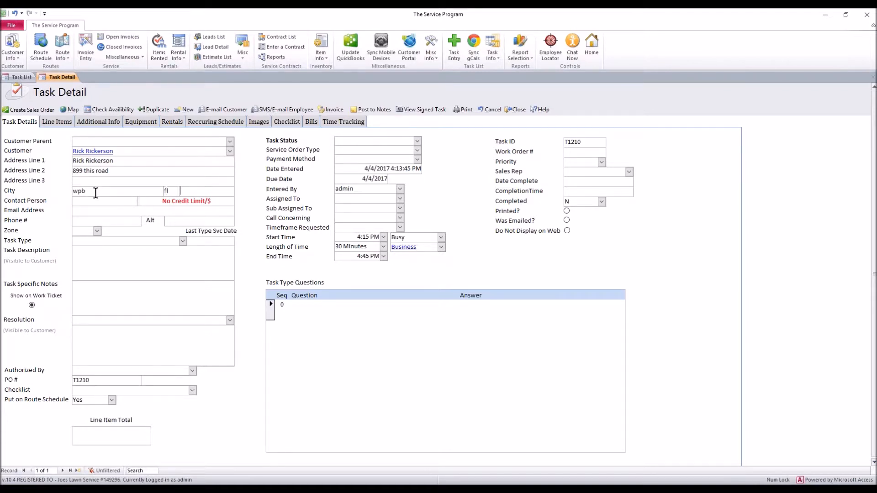
type("34983")
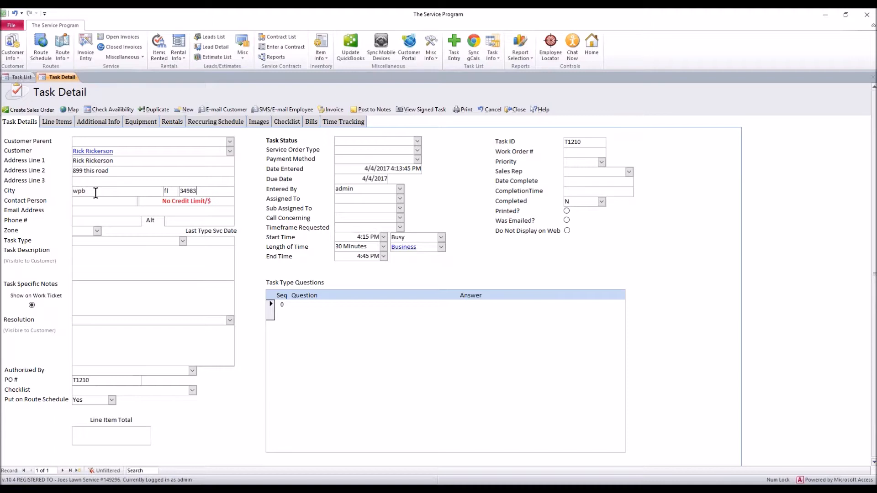
left_click(105, 210)
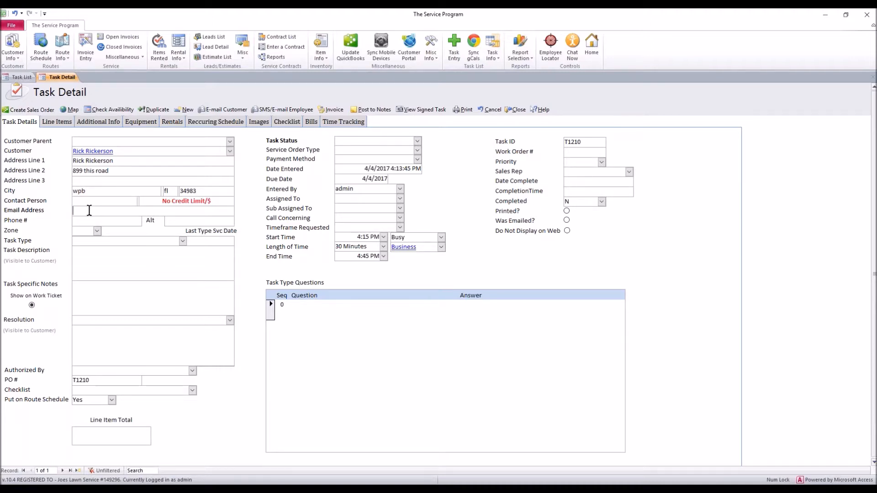
type("joe@joe.com")
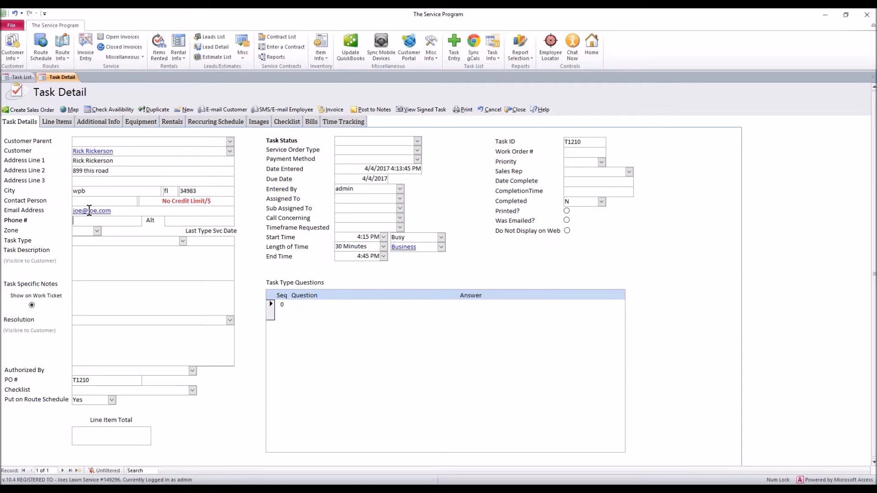
type("4445556666")
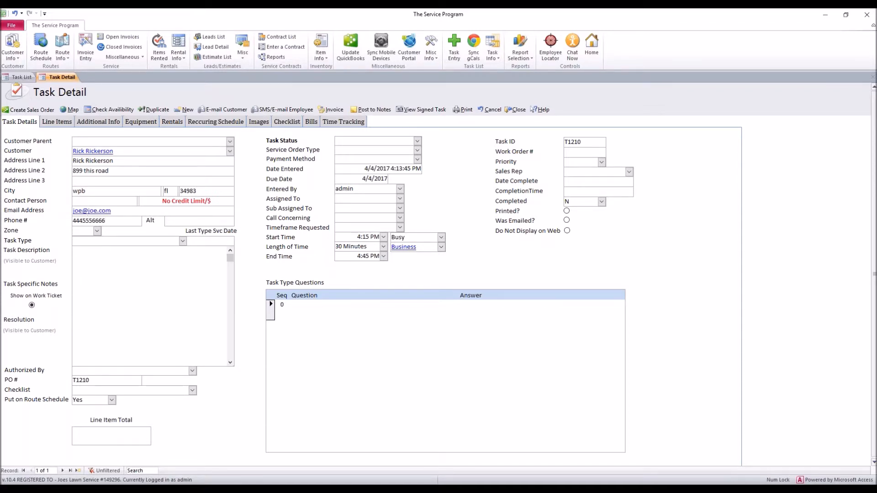
type("Tst Task")
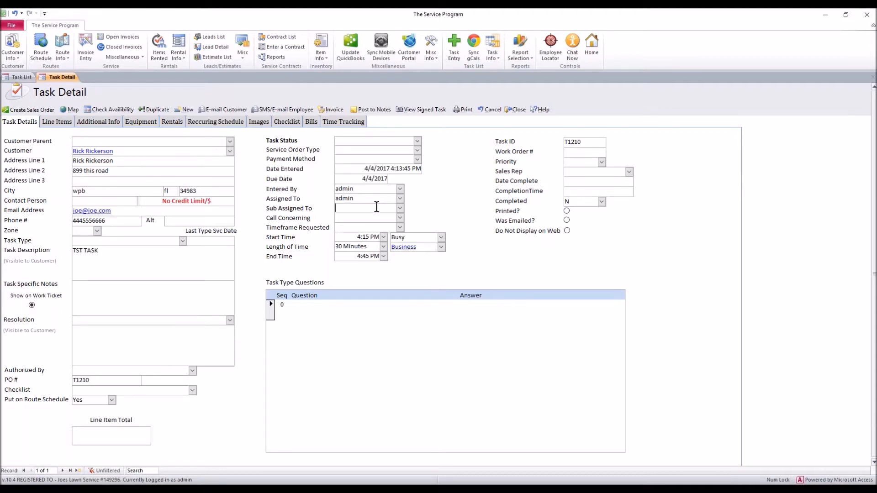
mouse_move(297, 172)
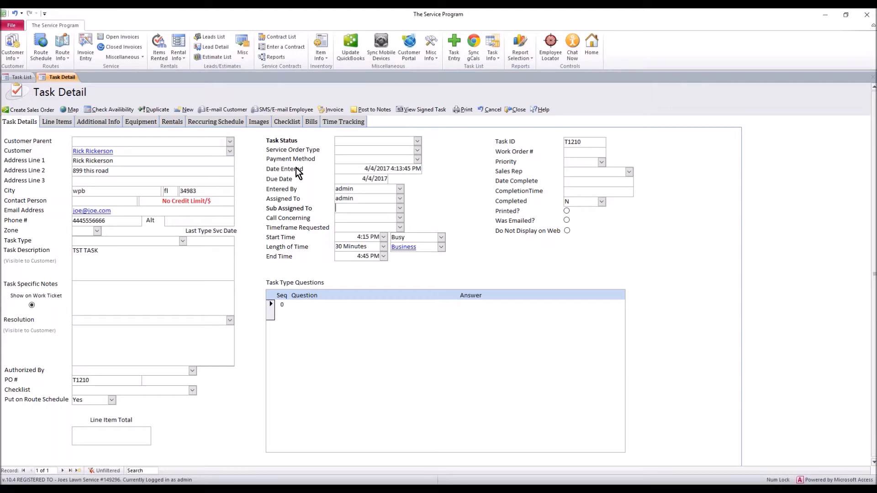
mouse_move(512, 112)
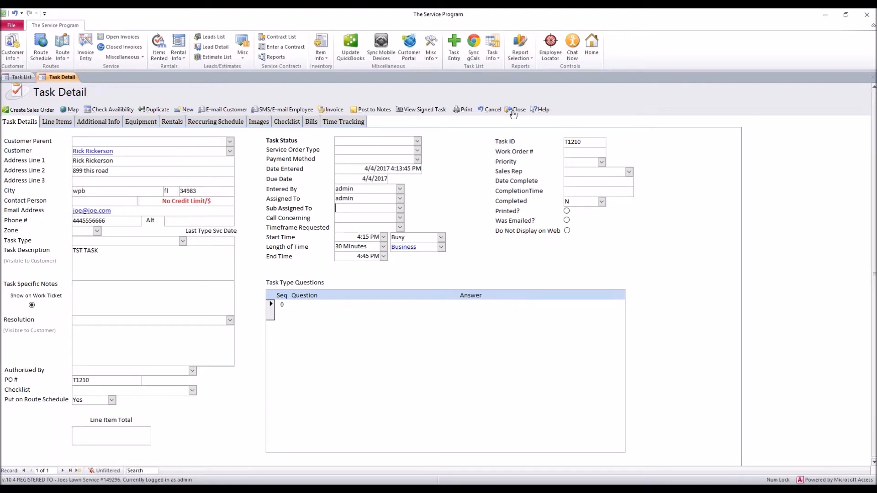
left_click(514, 110)
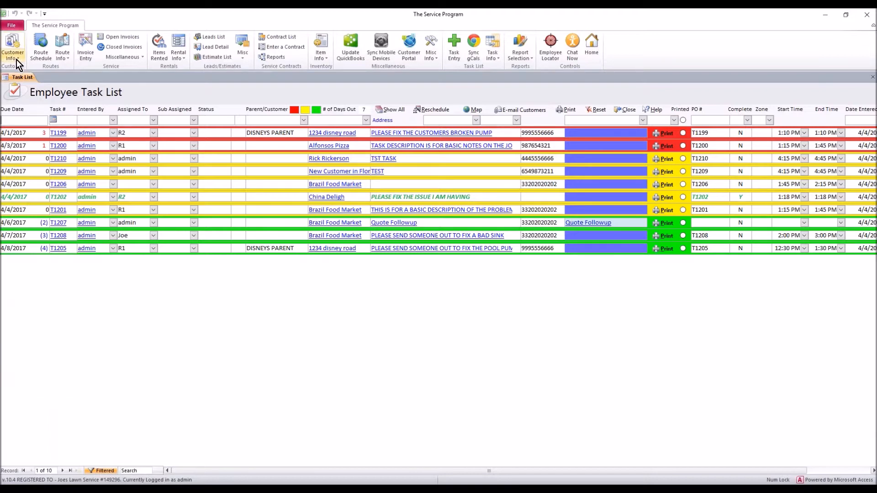
left_click(11, 48)
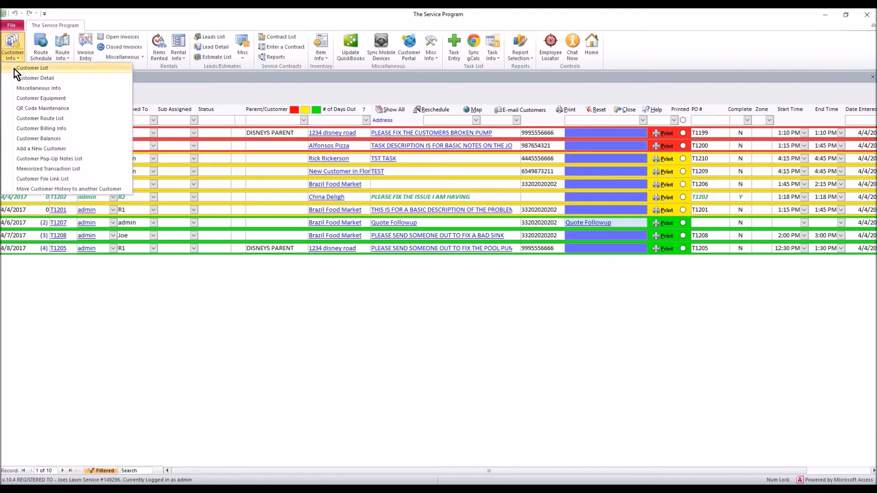
left_click(31, 68)
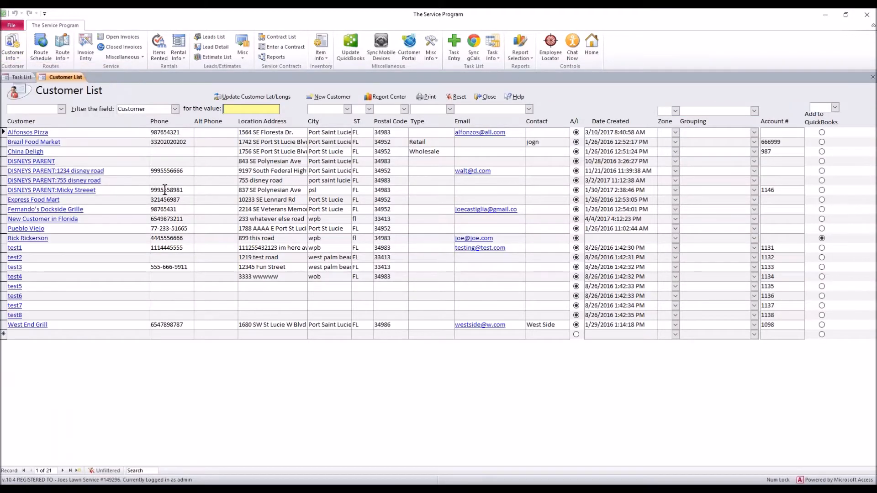
mouse_move(149, 229)
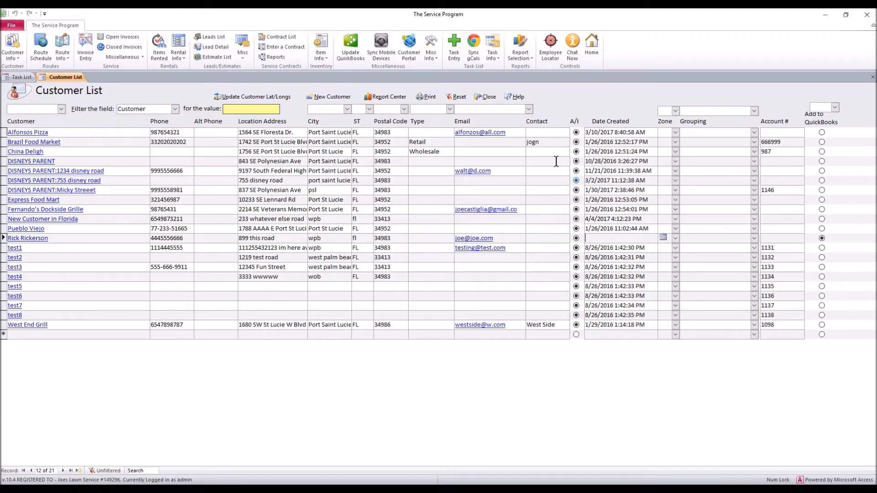
mouse_move(489, 101)
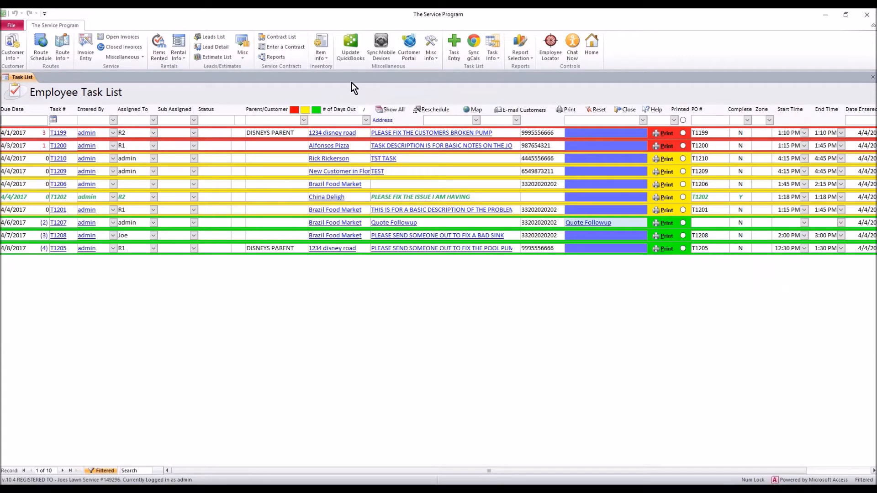
mouse_move(359, 46)
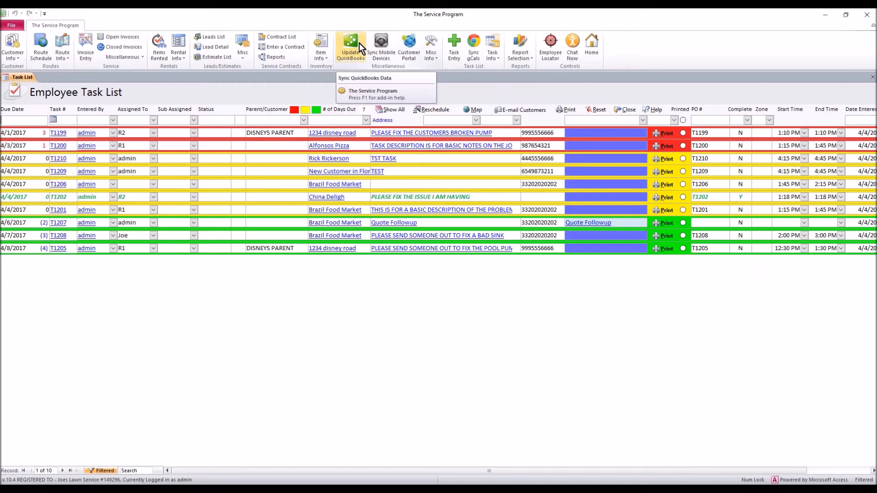
mouse_move(351, 45)
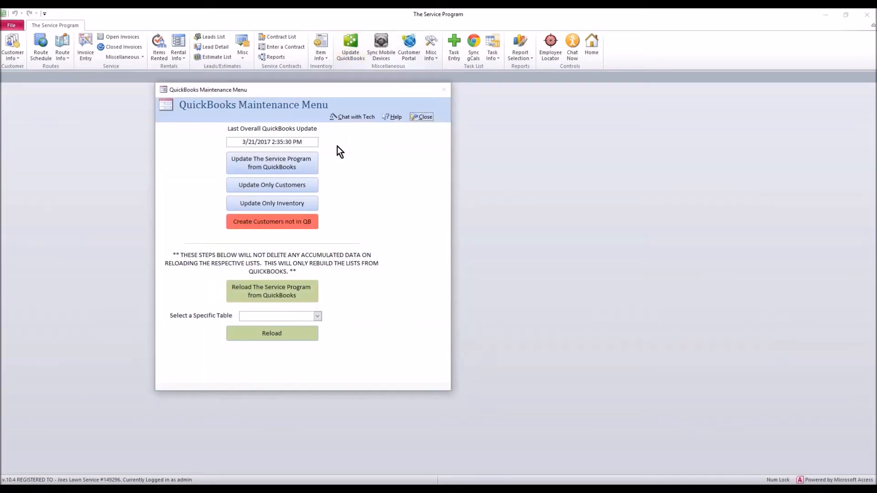
mouse_move(326, 247)
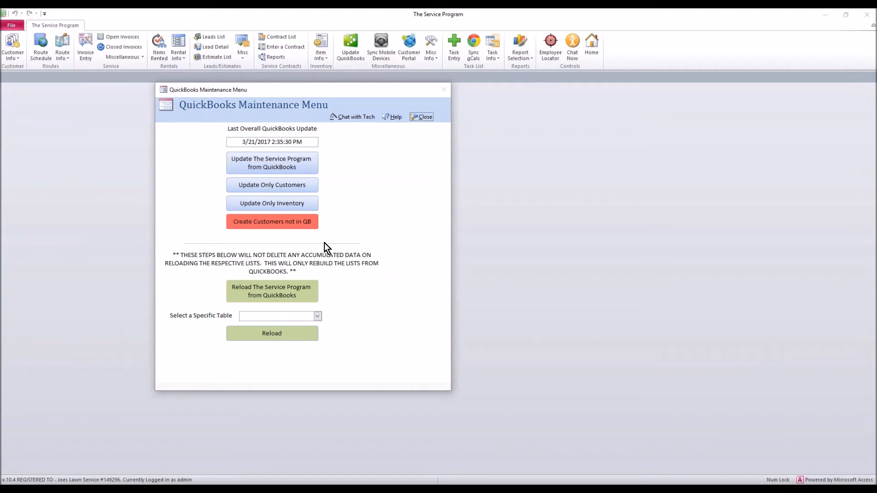
mouse_move(315, 238)
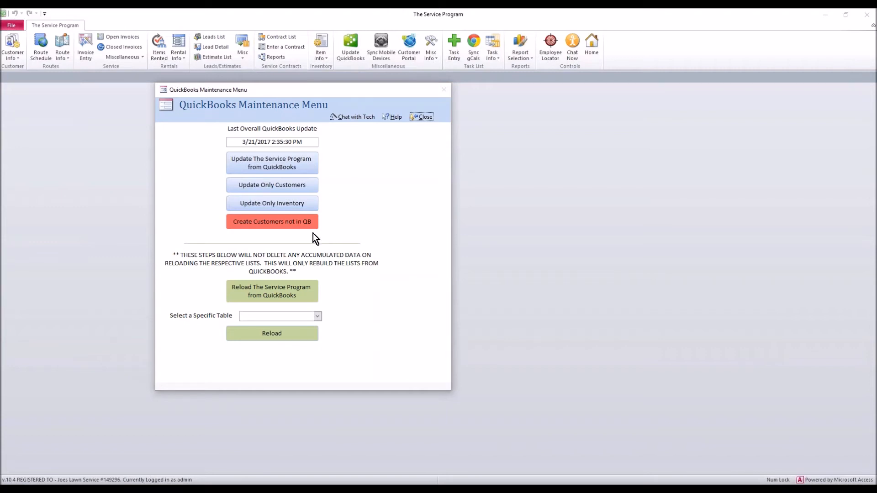
mouse_move(586, 424)
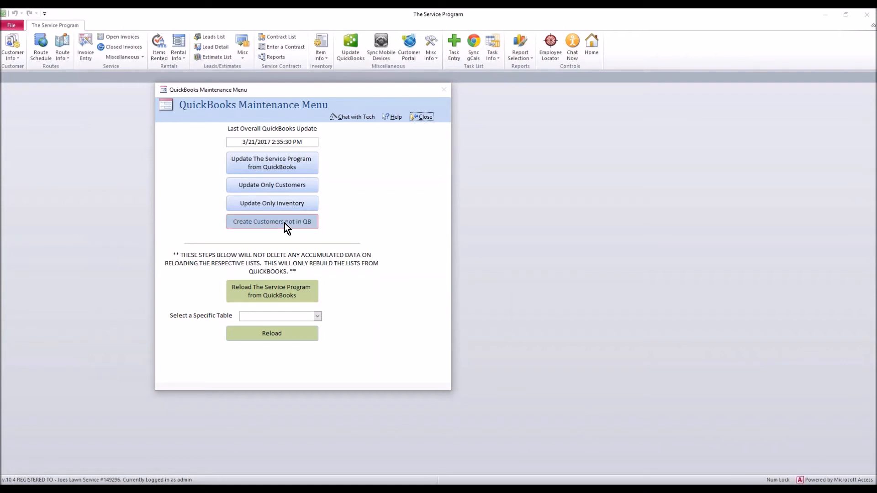
- Run Create Customers not in QB, confirm it, and acknowledge the Complete message
left_click(272, 222)
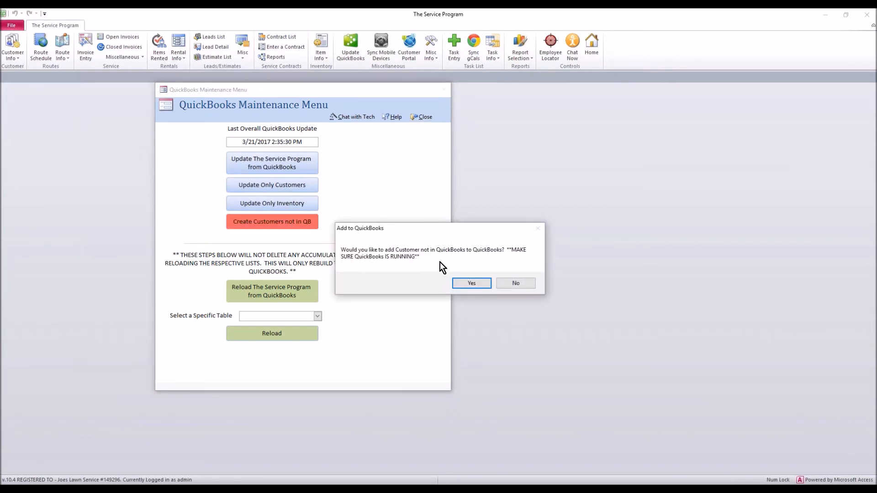
mouse_move(471, 261)
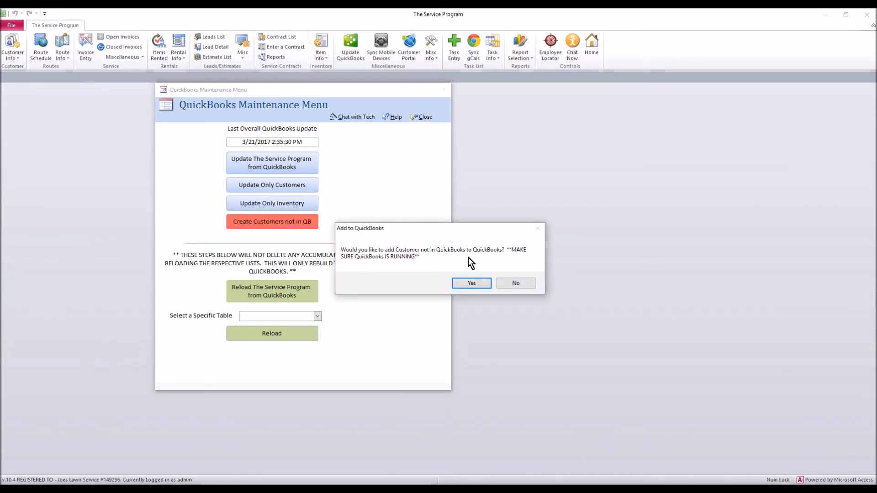
left_click(471, 283)
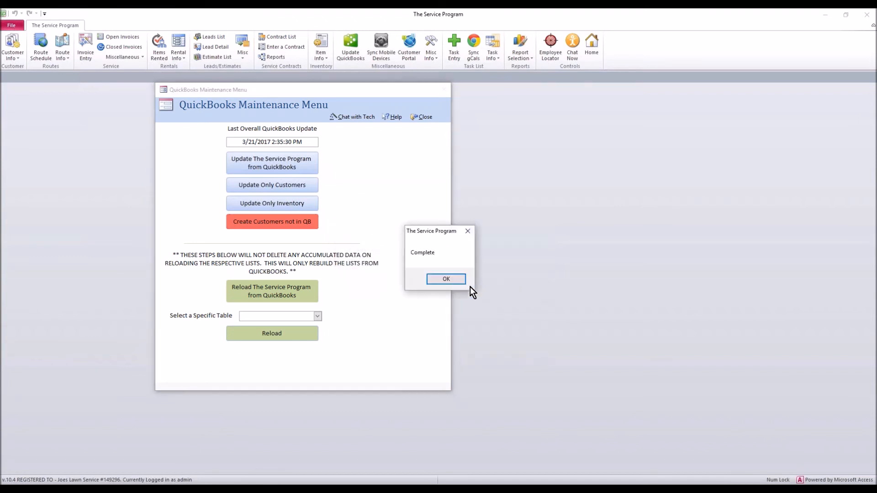
left_click(446, 279)
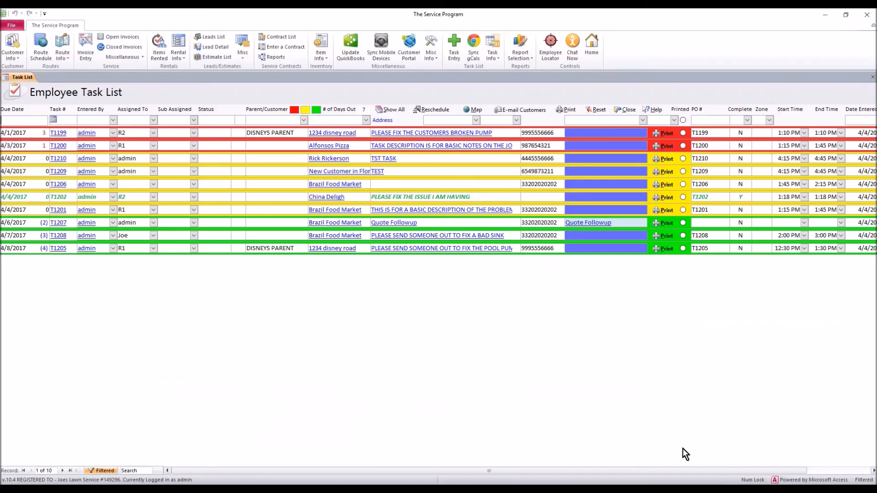
mouse_move(626, 357)
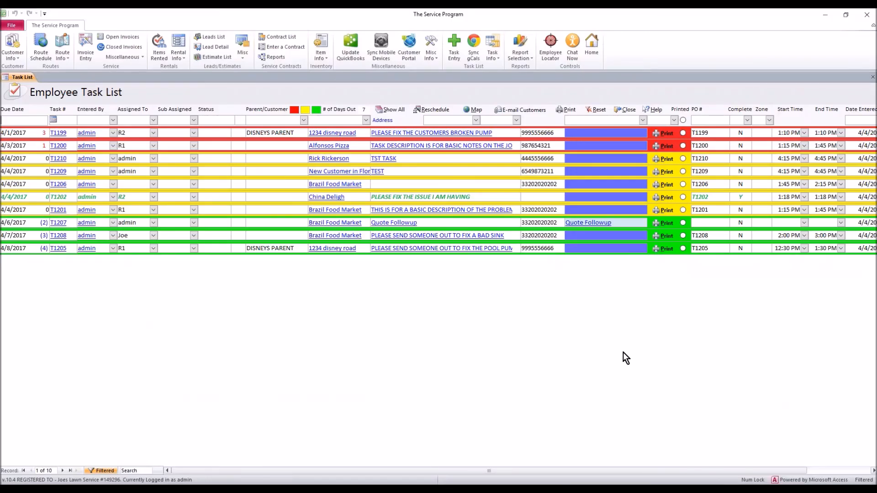